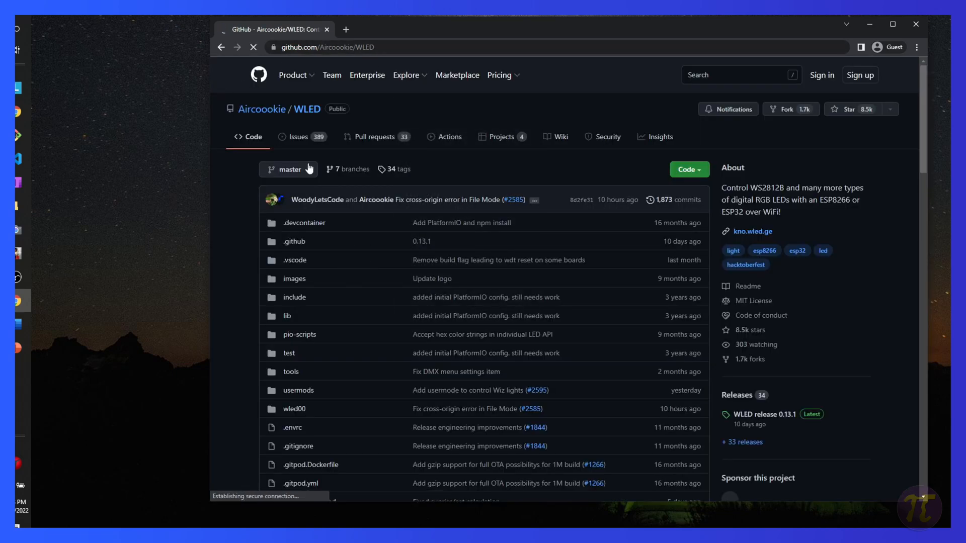
Step: Switch the WLED repository view to the v0.13.1 release tag
left_click(288, 169)
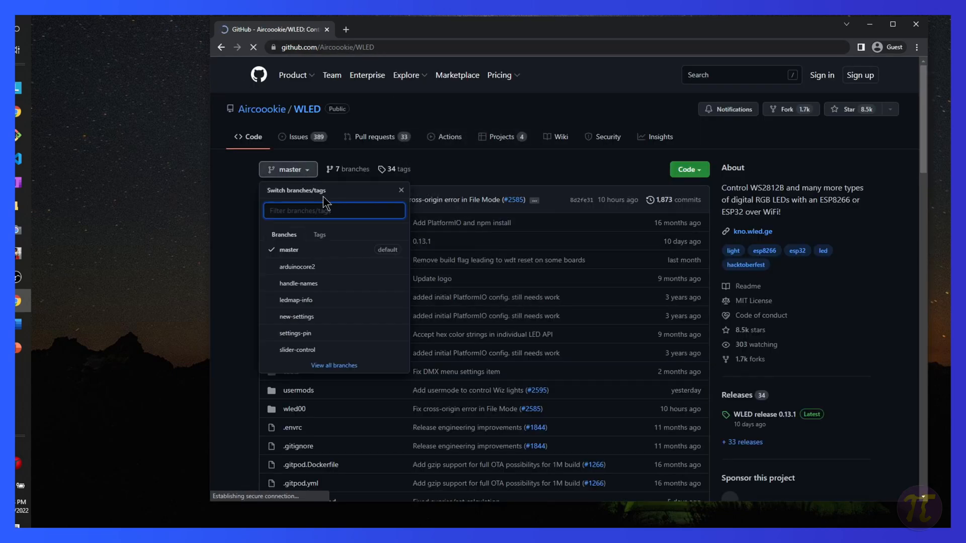
left_click(319, 235)
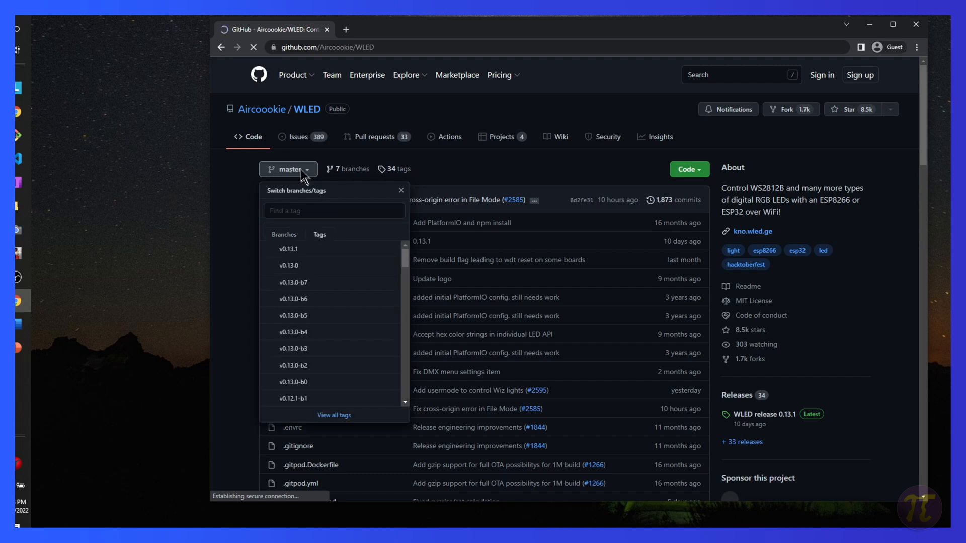
mouse_move(288, 265)
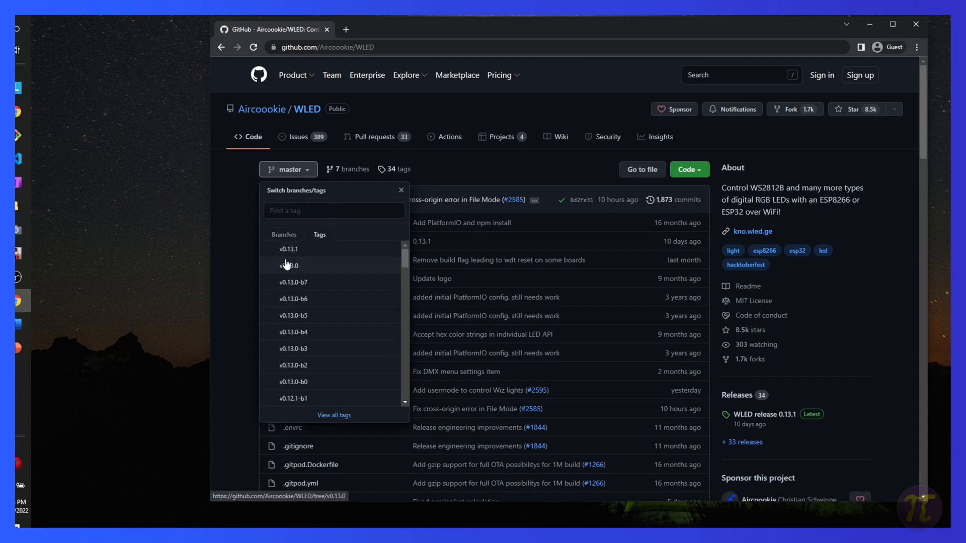
scroll("down", 3)
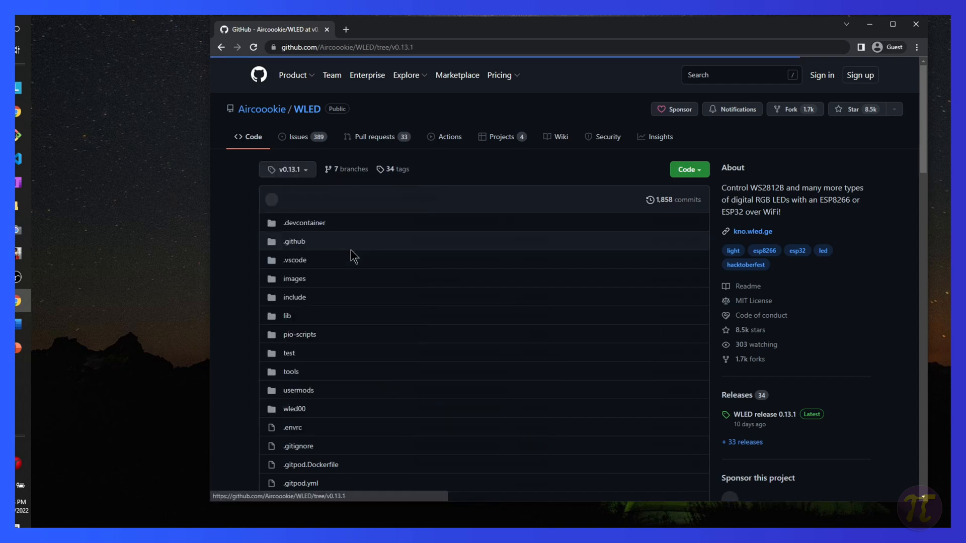
Step: Download the v0.13.1 source as a ZIP from the Code menu
left_click(686, 169)
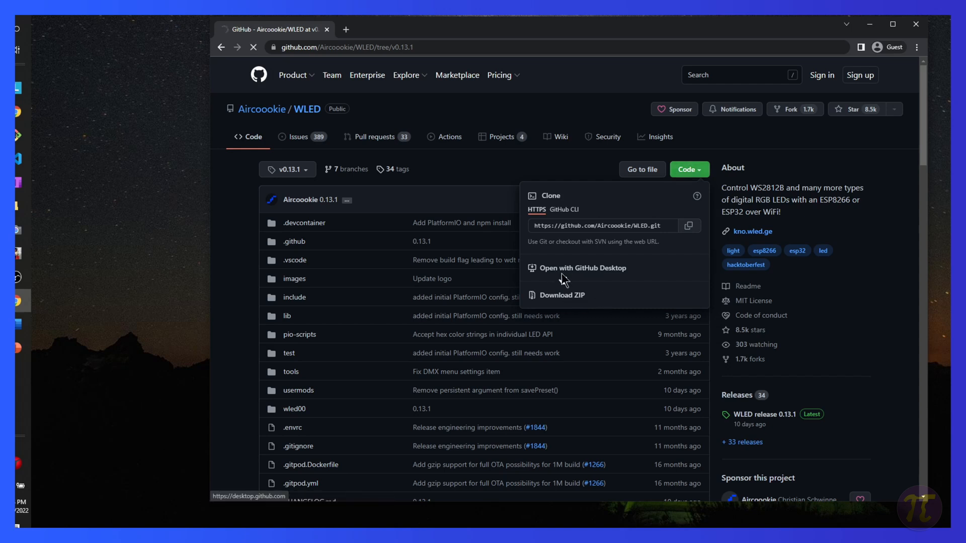
mouse_move(576, 296)
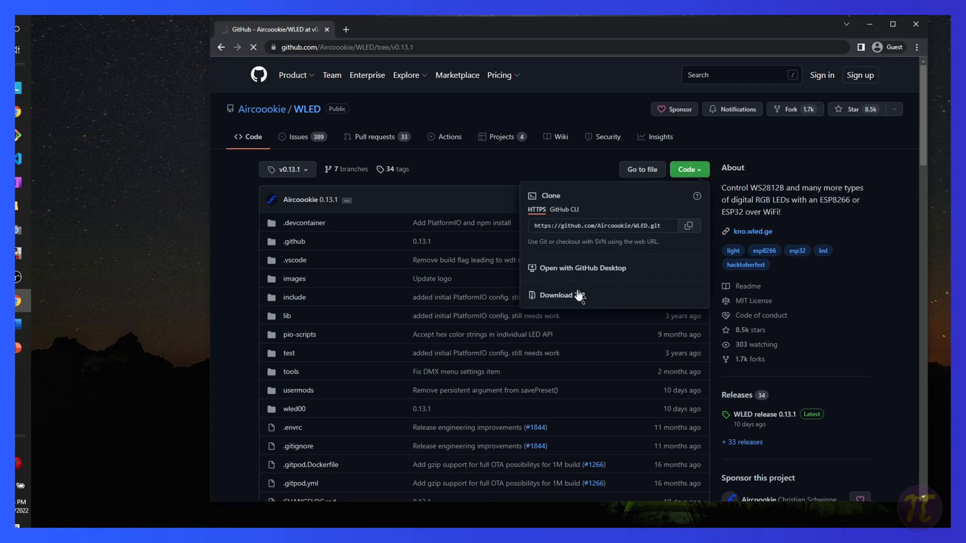
left_click(561, 295)
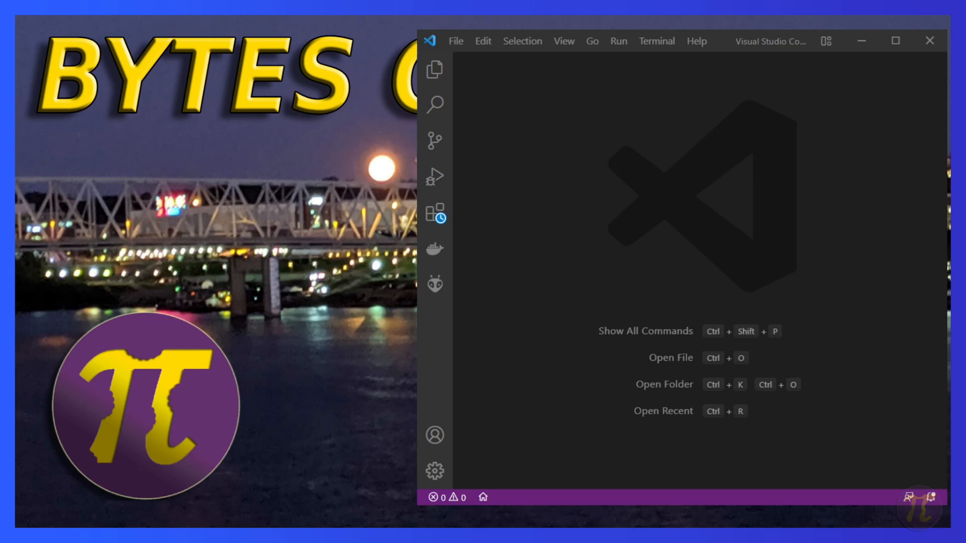
Step: Confirm PlatformIO IDE is installed, then start opening the WLED-0.12.0 folder
left_click(434, 216)
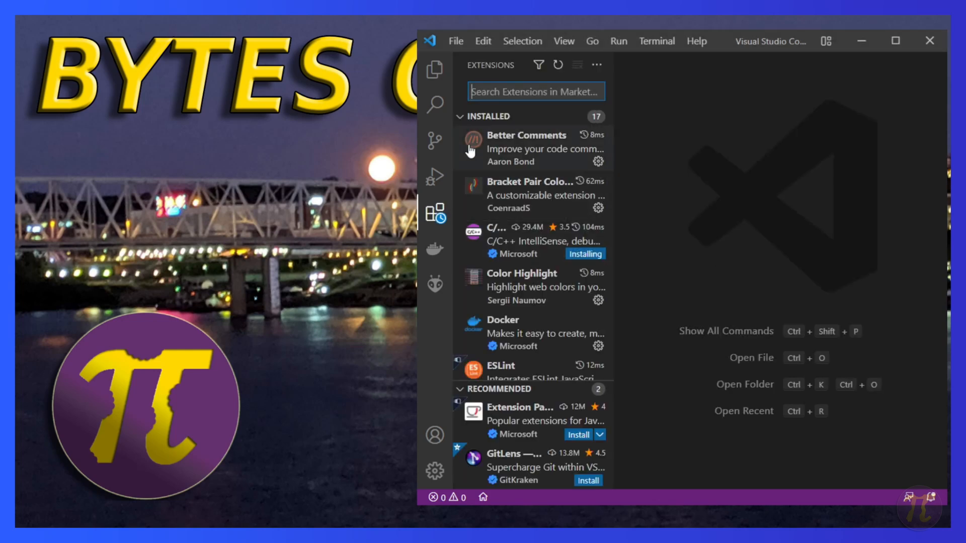
type("platformio")
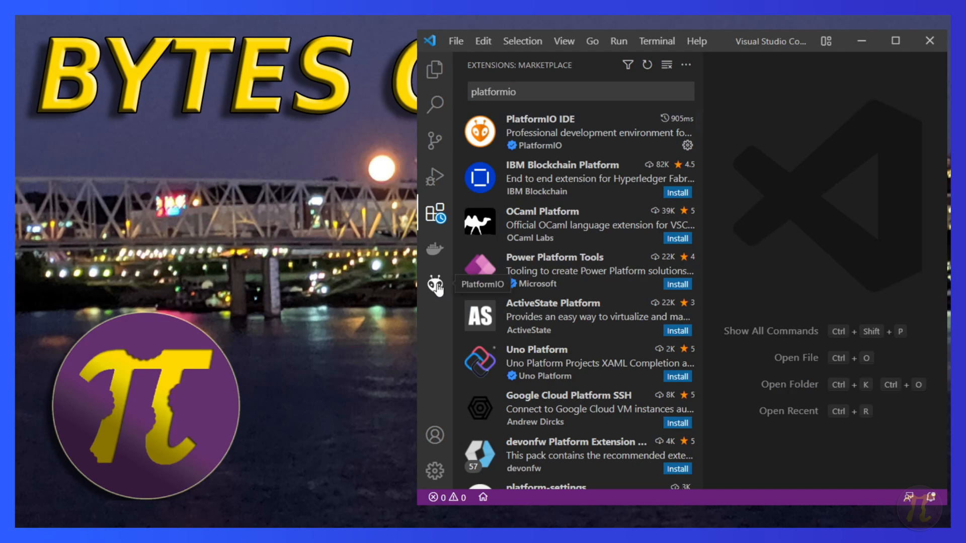
left_click(455, 41)
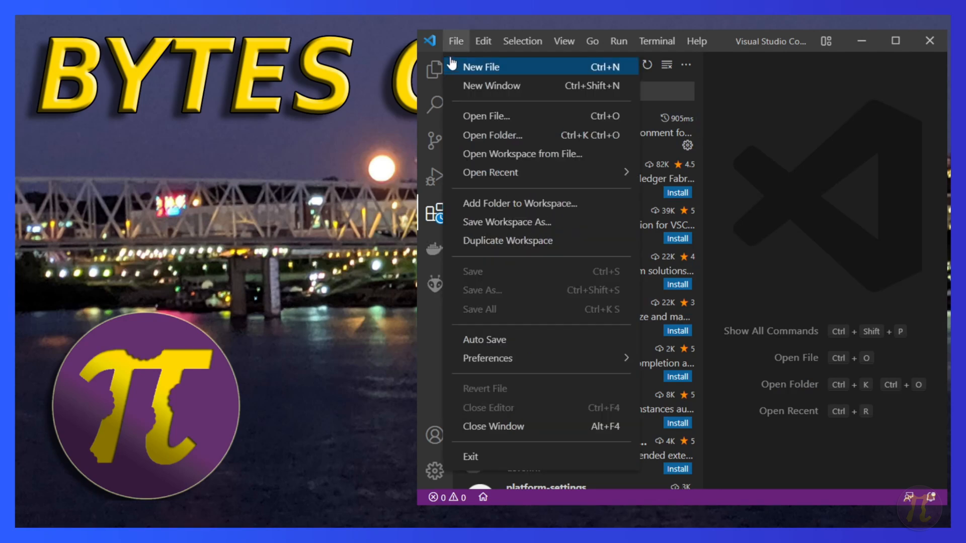
mouse_move(456, 43)
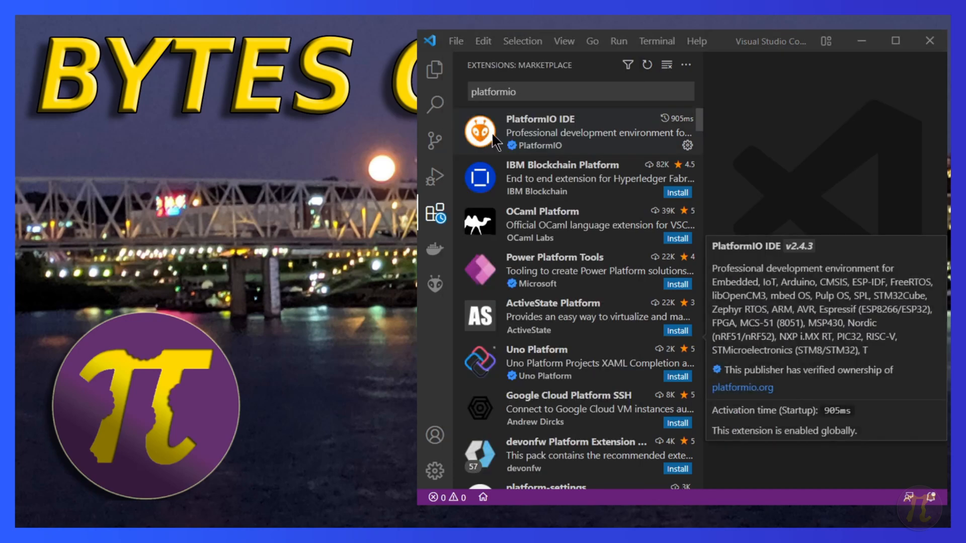
mouse_move(585, 268)
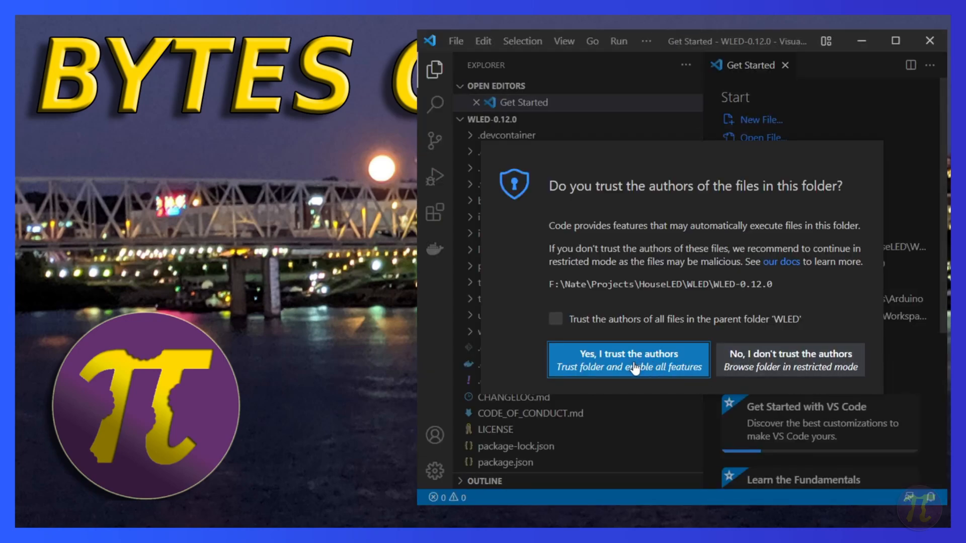
Step: Trust the WLED-0.12.0 folder's authors and look through the project files
left_click(628, 360)
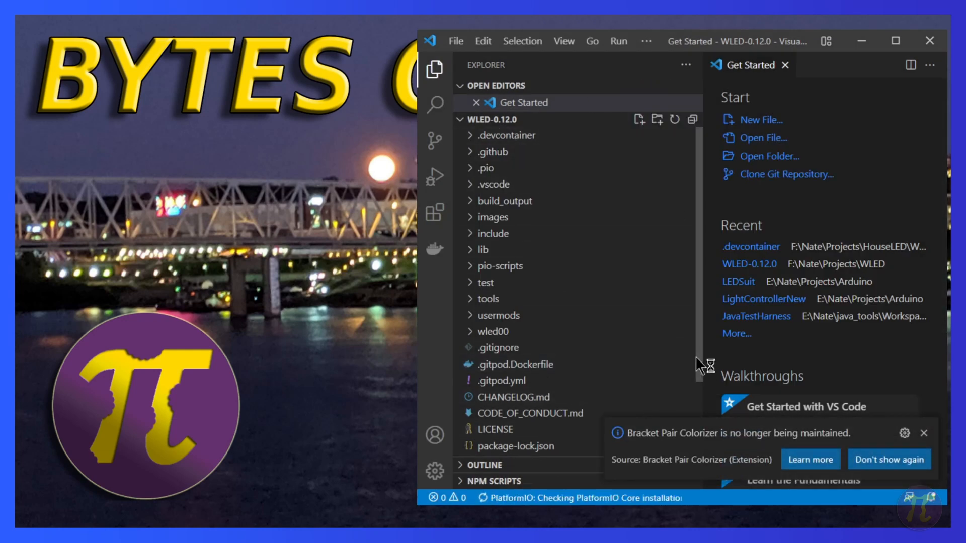
scroll("down", 3)
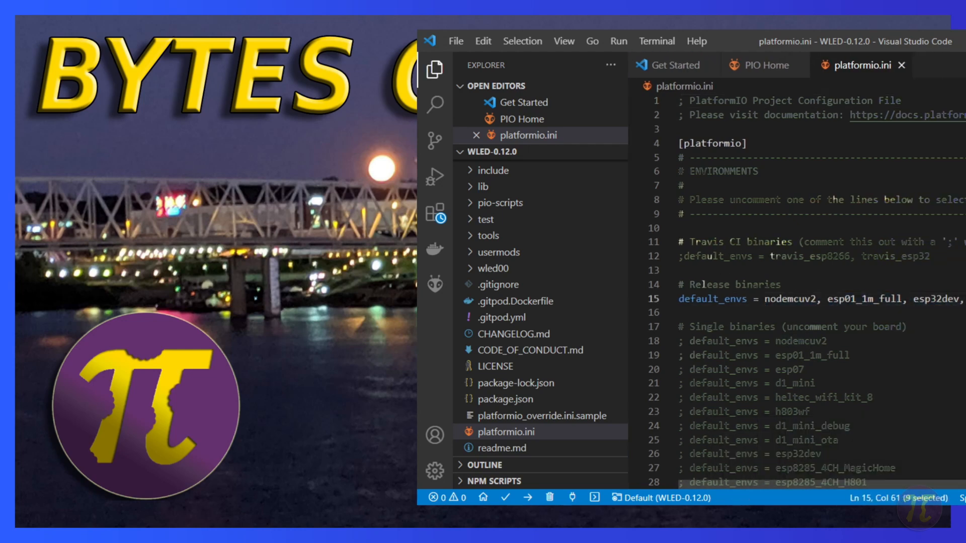
mouse_move(826, 313)
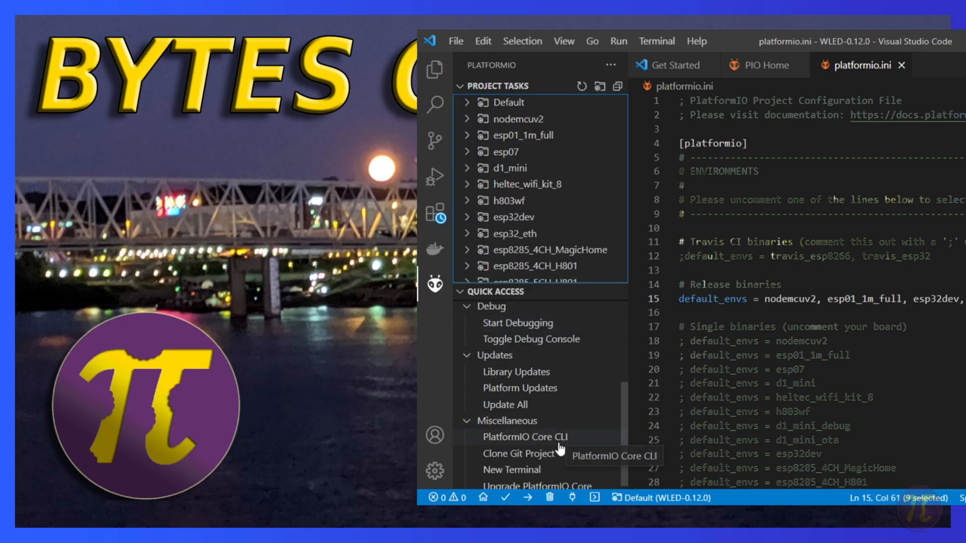
Step: Run 'pio lib install' in a PlatformIO Core CLI terminal to install the project's libraries
left_click(524, 436)
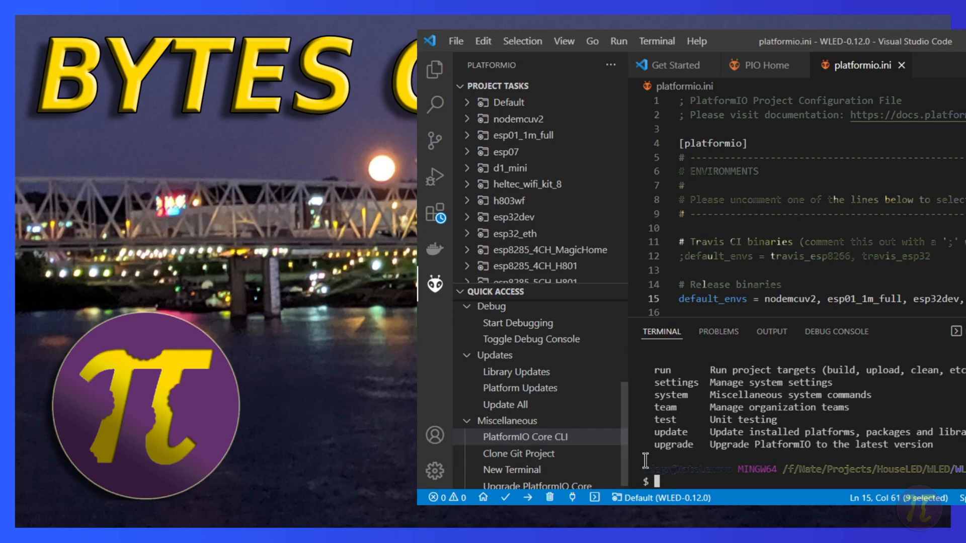
type("pio")
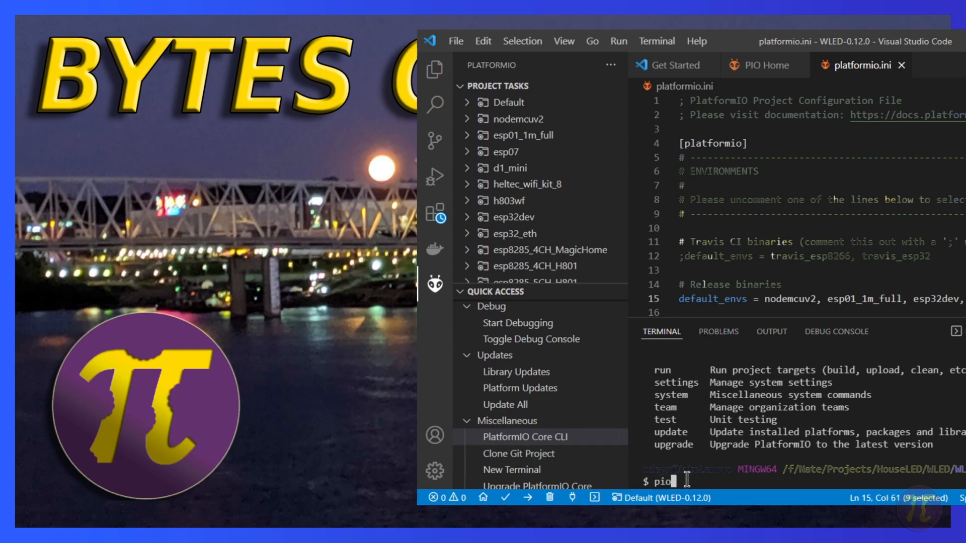
type("lib instal")
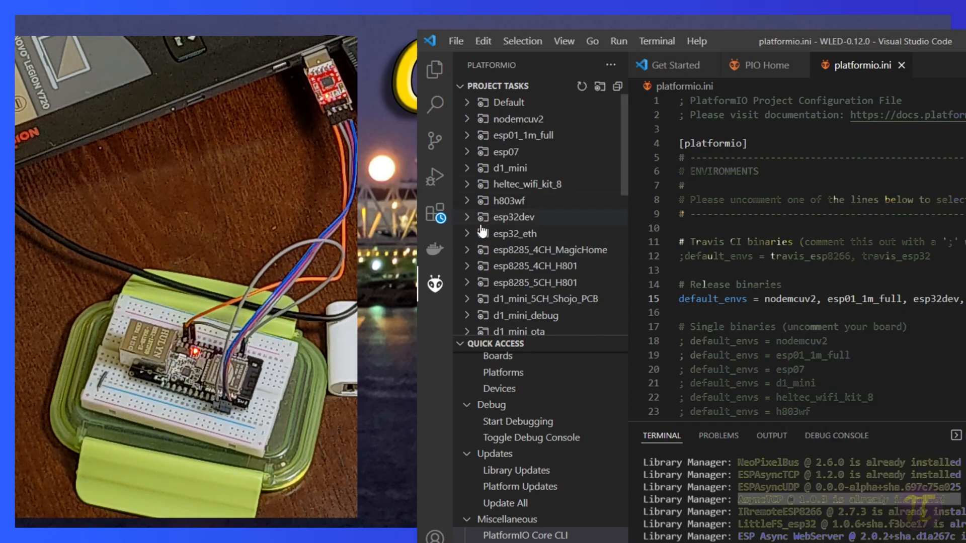
Step: Run the esp32_eth environment's Upload task to build and flash the WLED firmware
left_click(513, 233)
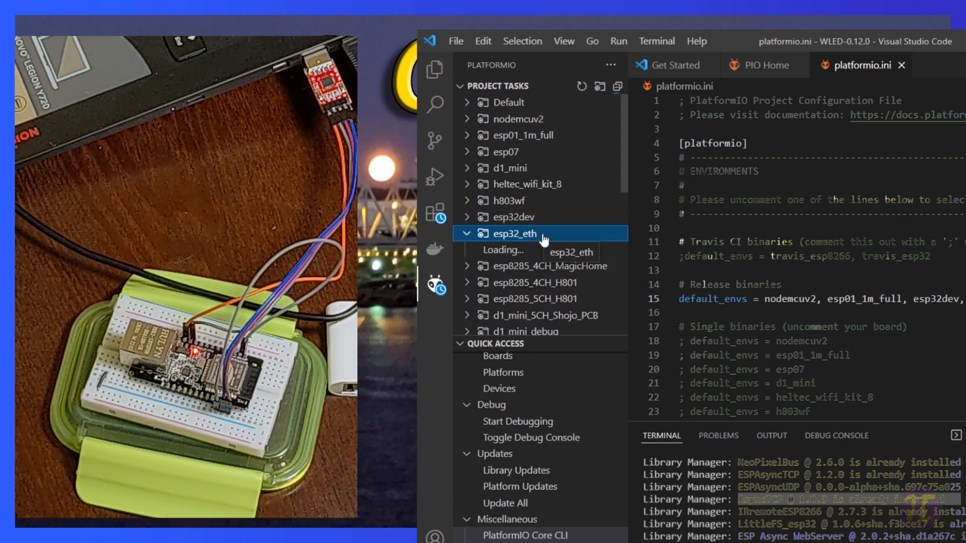
left_click(514, 234)
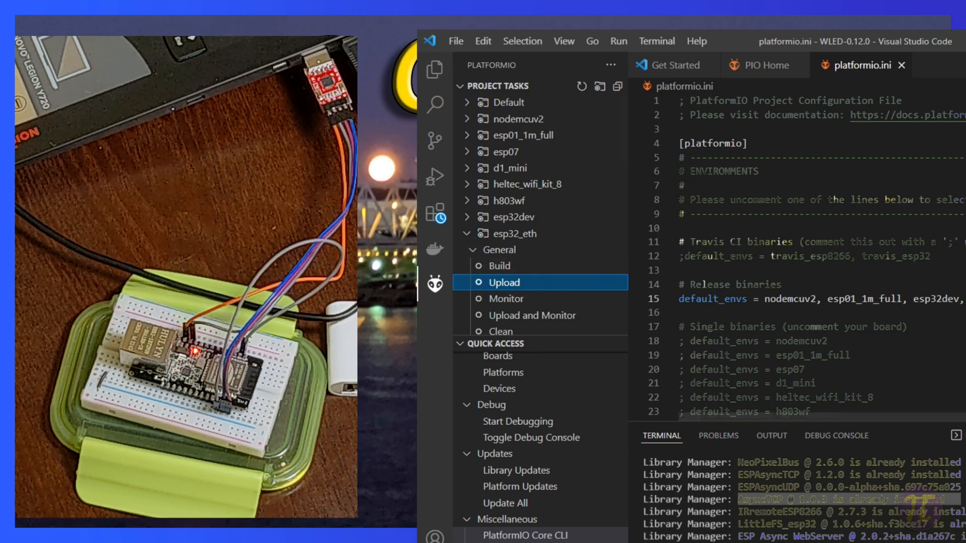
left_click(503, 282)
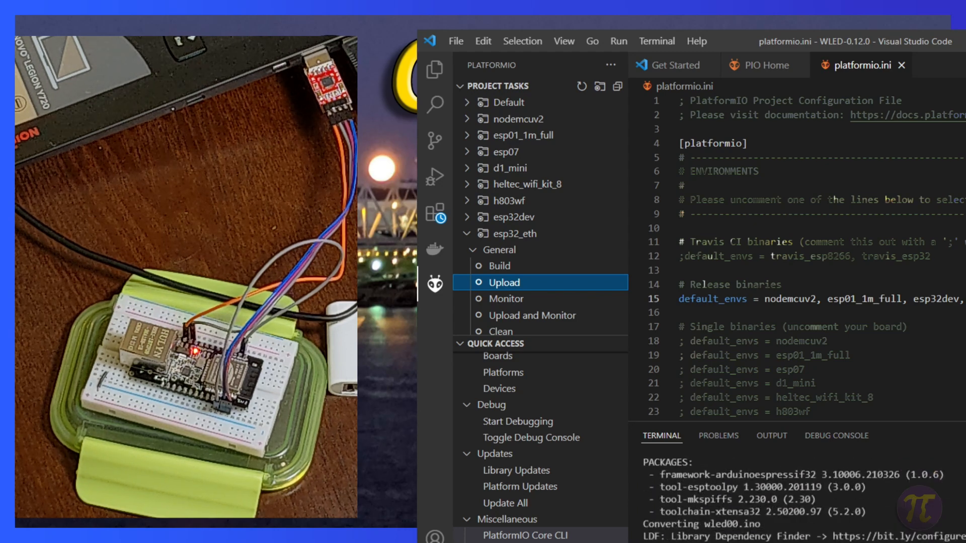
left_click(503, 282)
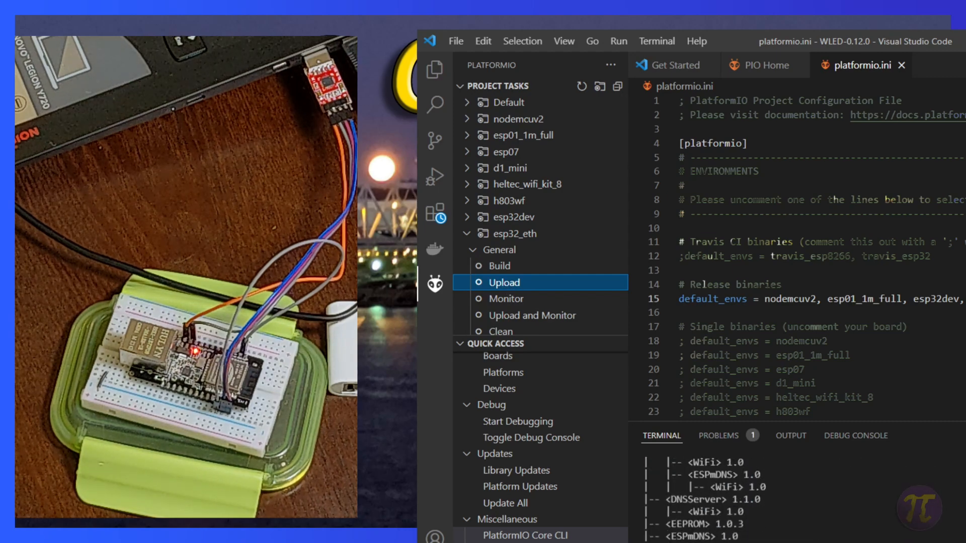
left_click(504, 282)
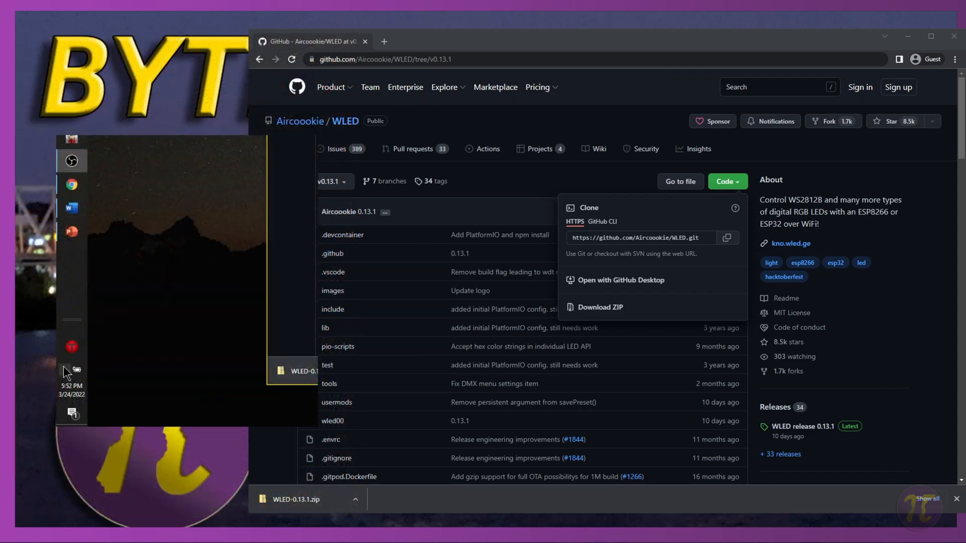
Step: Load the board's WLED welcome page at 4.3.2.1 in a new browser tab
left_click(74, 369)
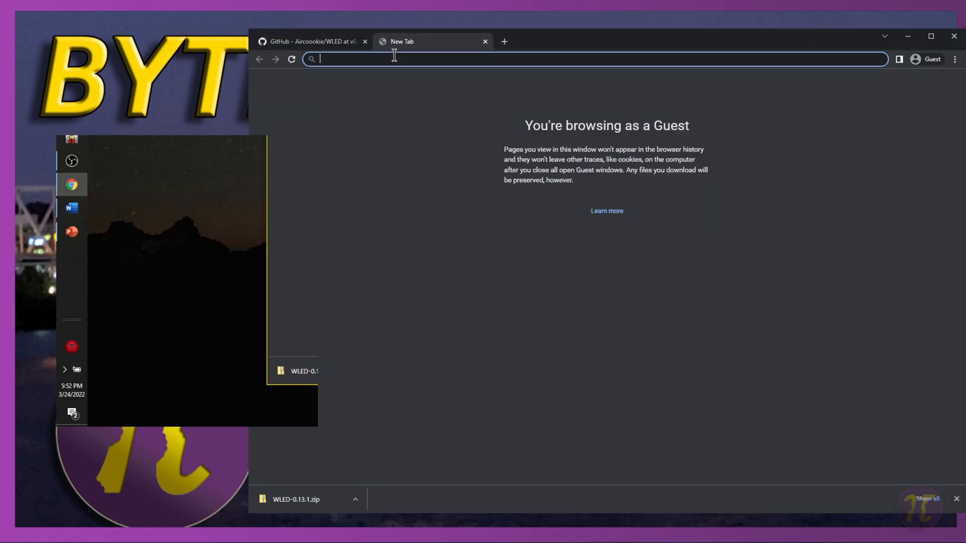
type("4.3.2.1")
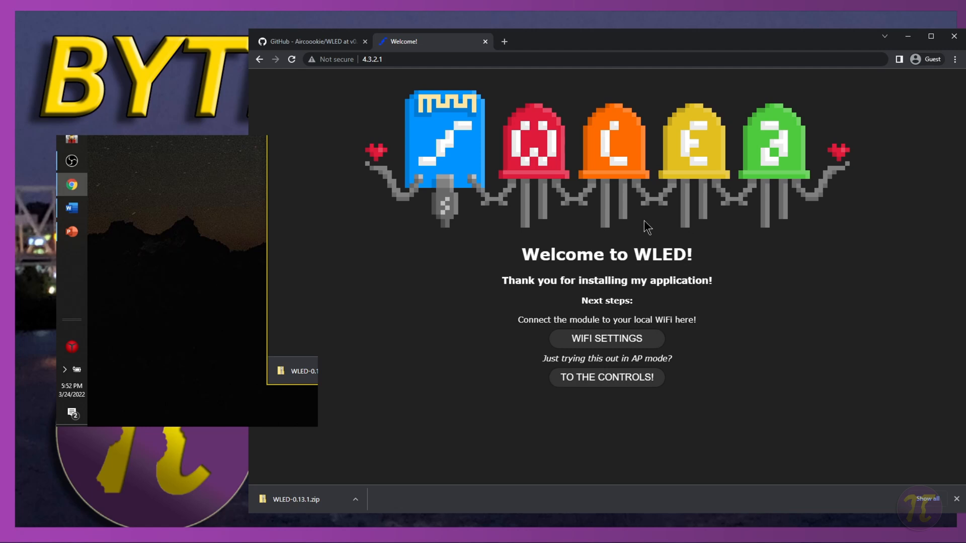
Step: Review the WiFi setup page's network name field, still the Your_Network placeholder
left_click(604, 339)
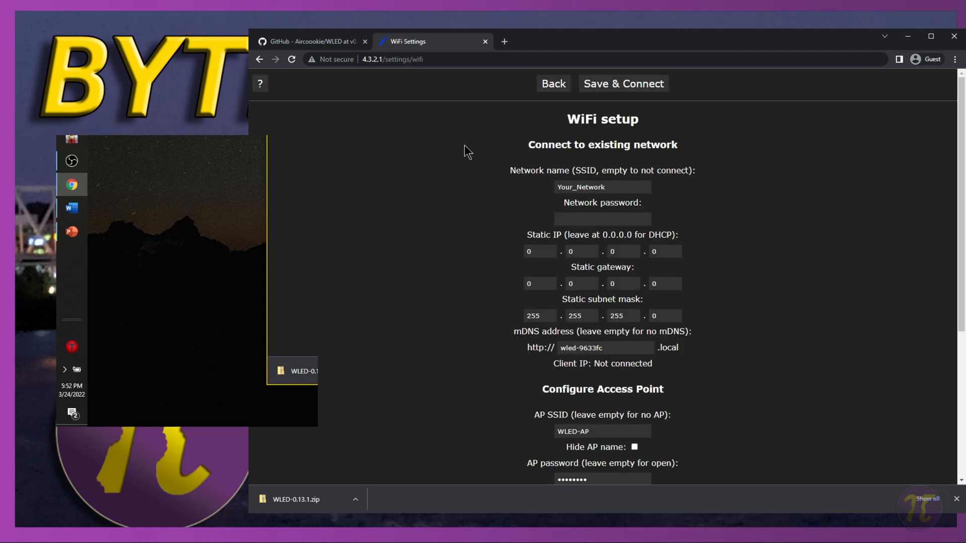
mouse_move(650, 132)
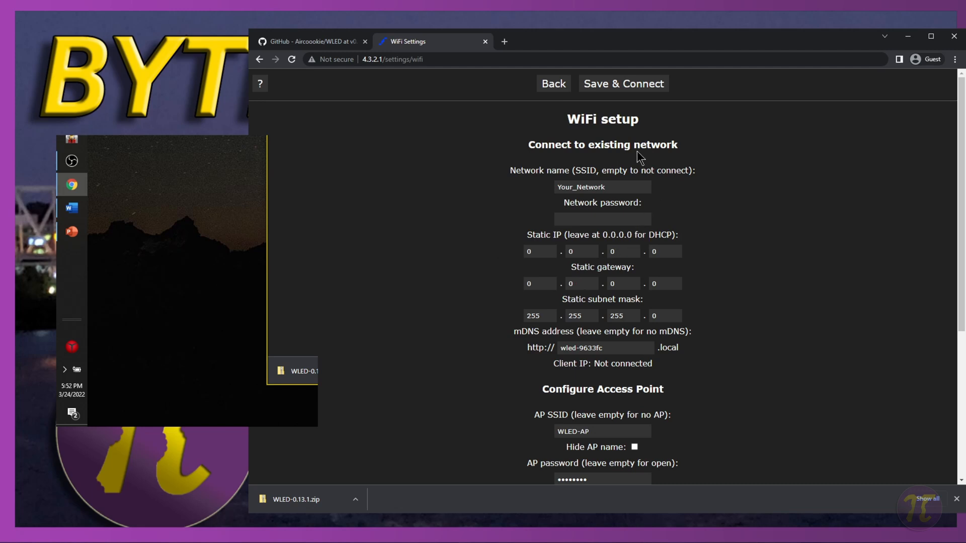
left_click(601, 186)
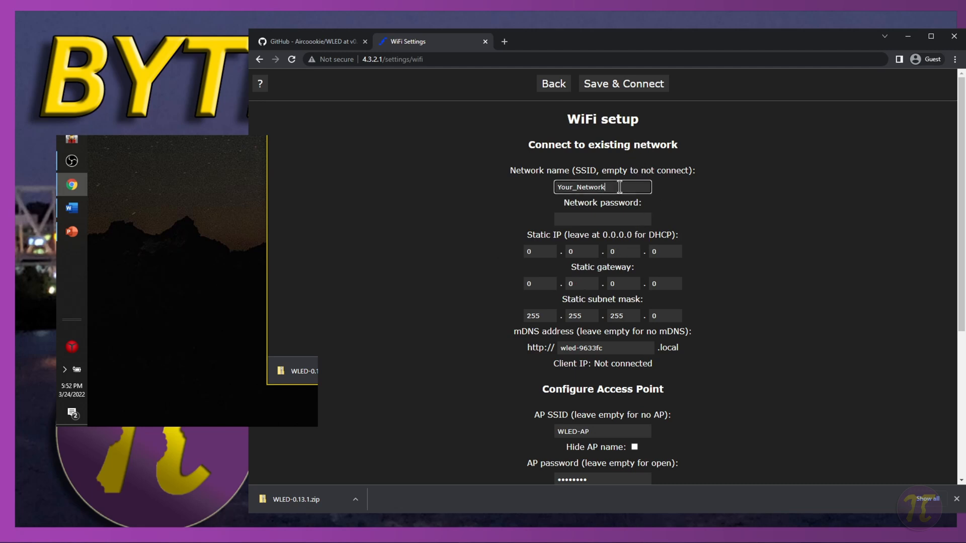
double_click(582, 187)
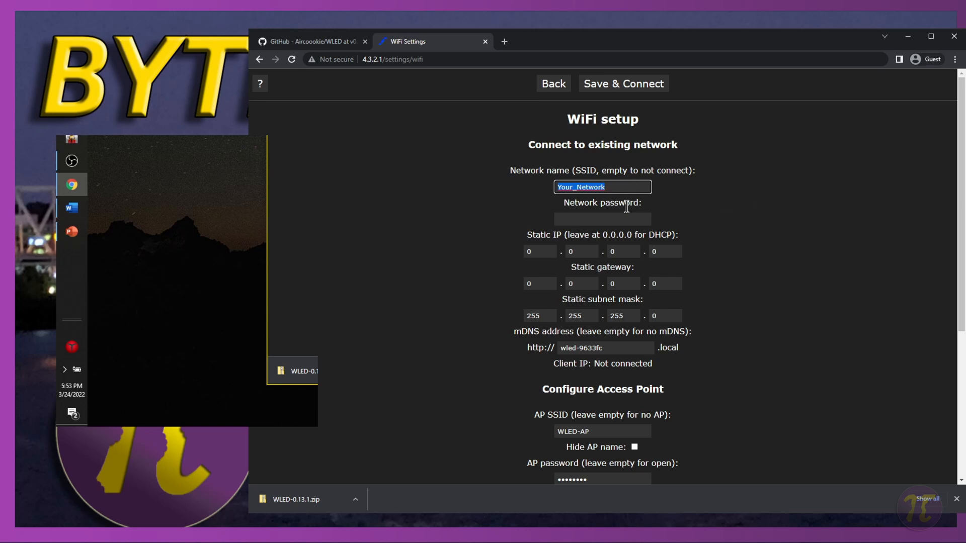
scroll("down", 3)
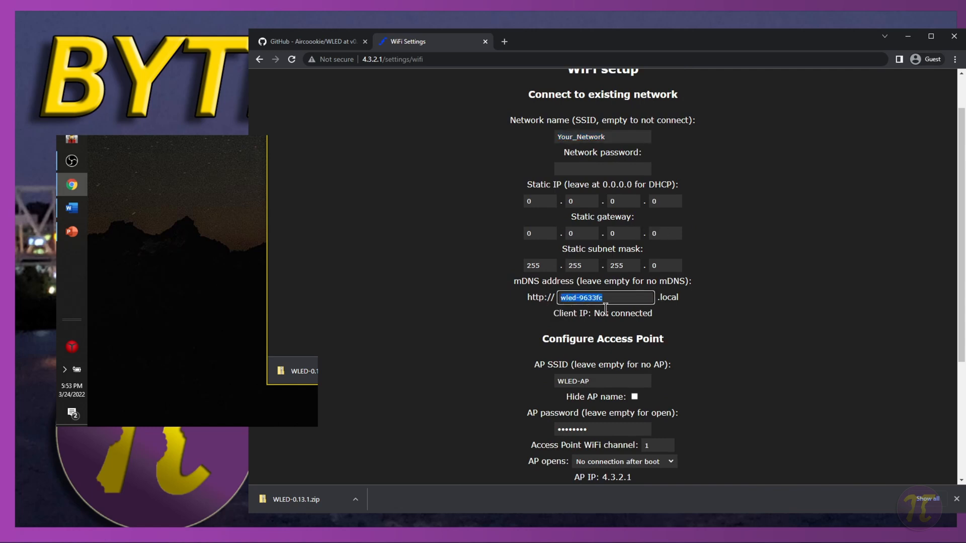
Step: Review the access point password field and reach the Ethernet Type setting
left_click(601, 380)
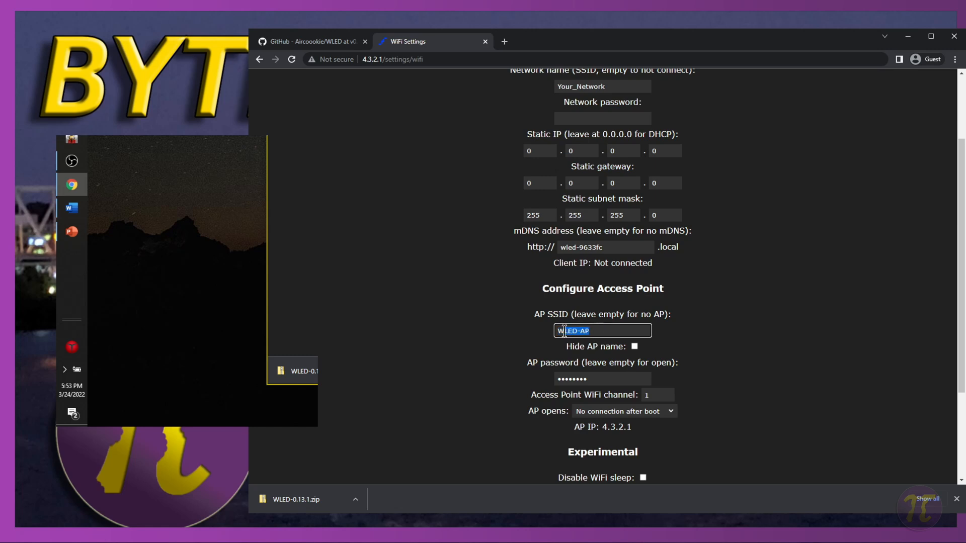
left_click(602, 379)
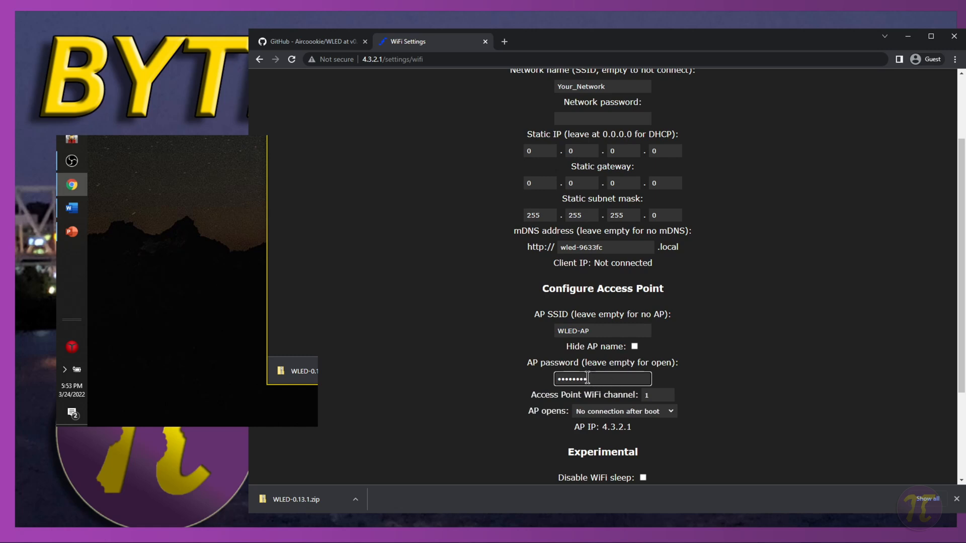
scroll("down", 3)
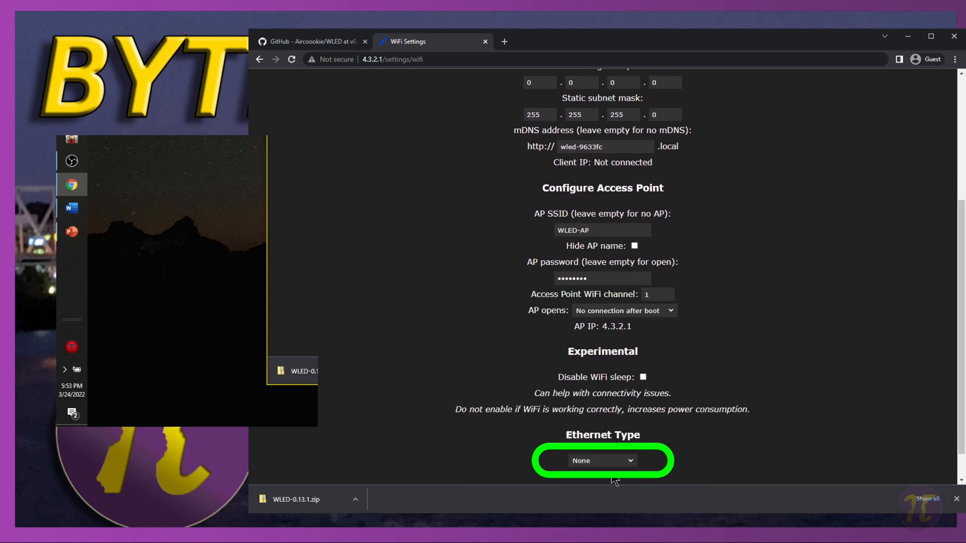
mouse_move(603, 510)
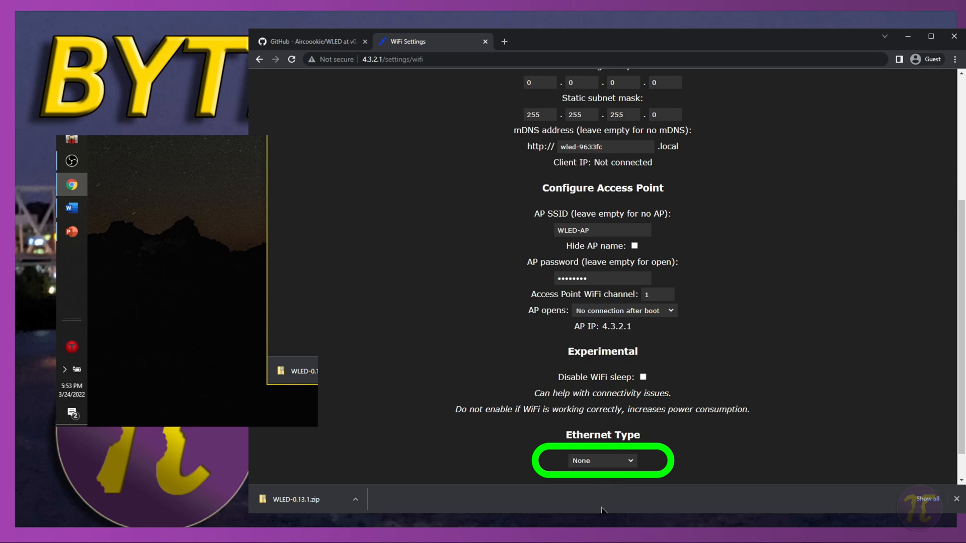
Step: Set the Ethernet Type to WT32-ETH01 instead of None
left_click(602, 461)
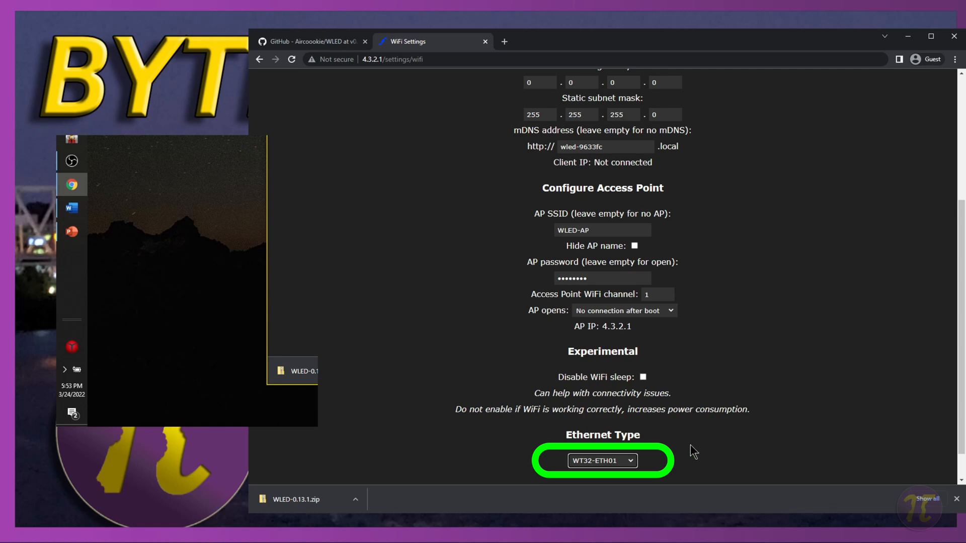
mouse_move(542, 409)
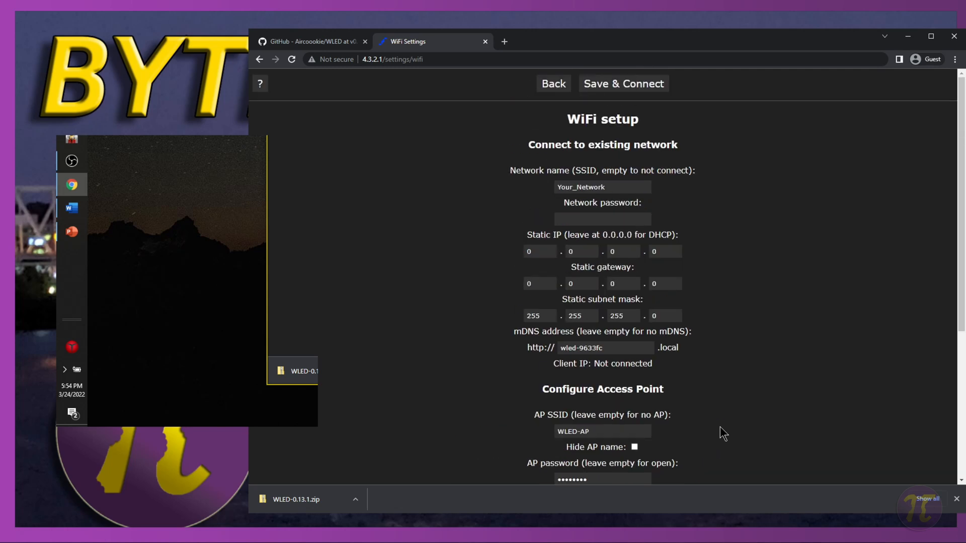
mouse_move(744, 399)
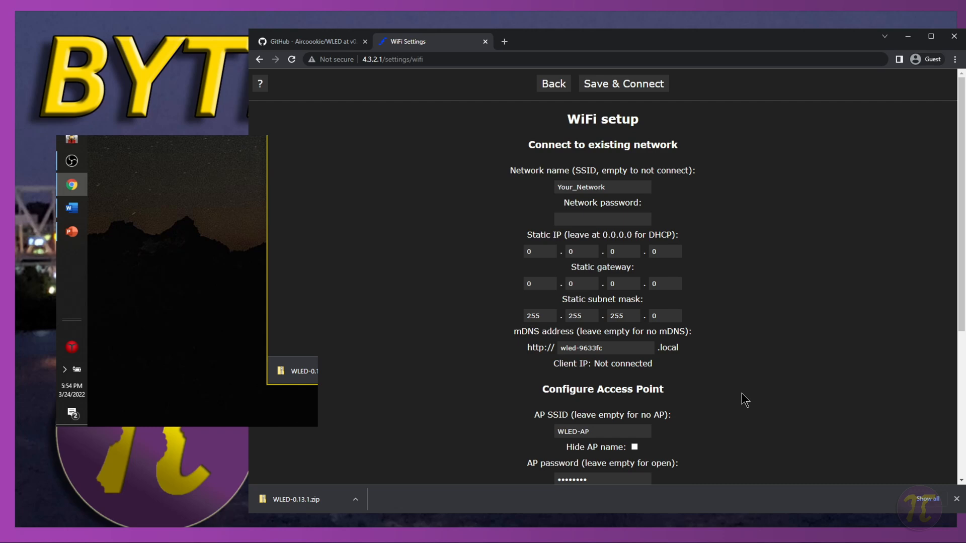